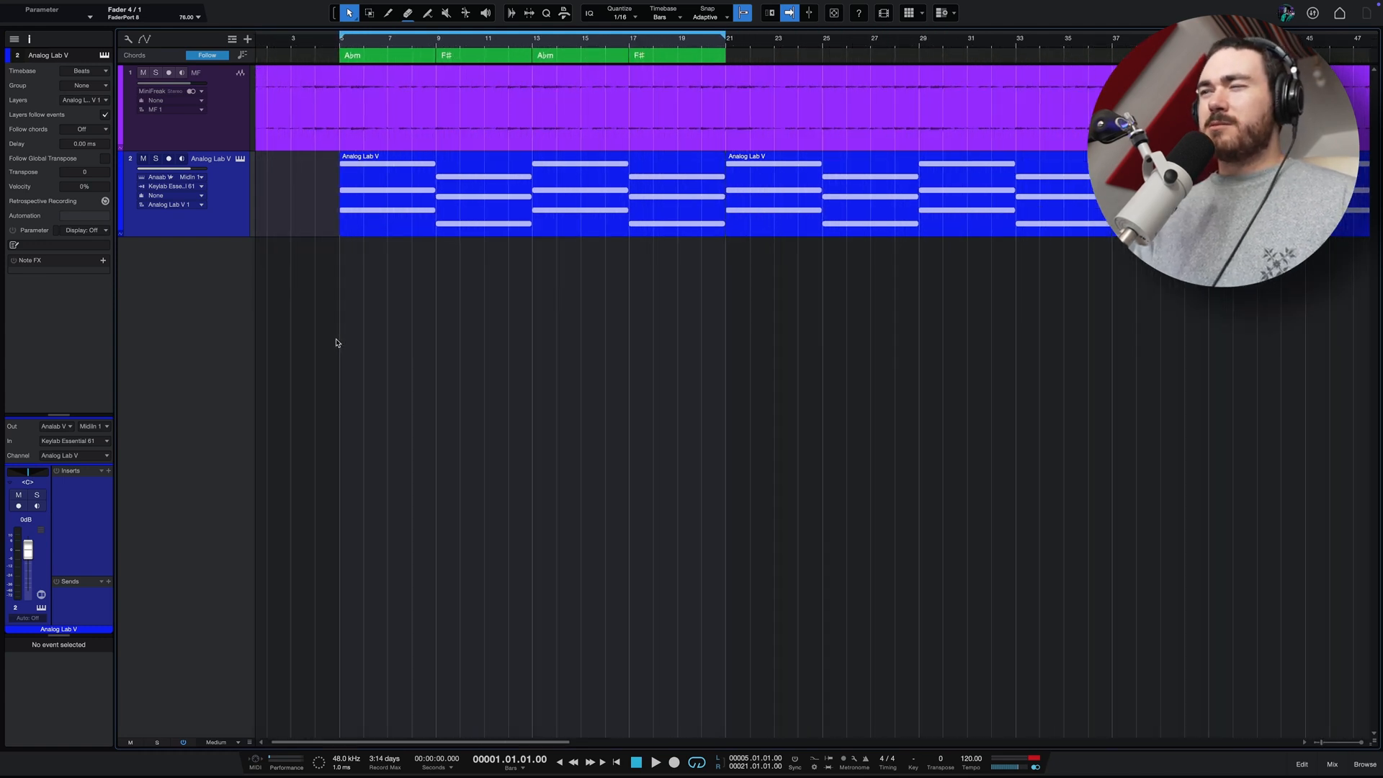
Drag Mai Tai from the Browser's Instruments into the arrangement as a new track.
{"action": "left_click", "coordinate": [660, 763]}
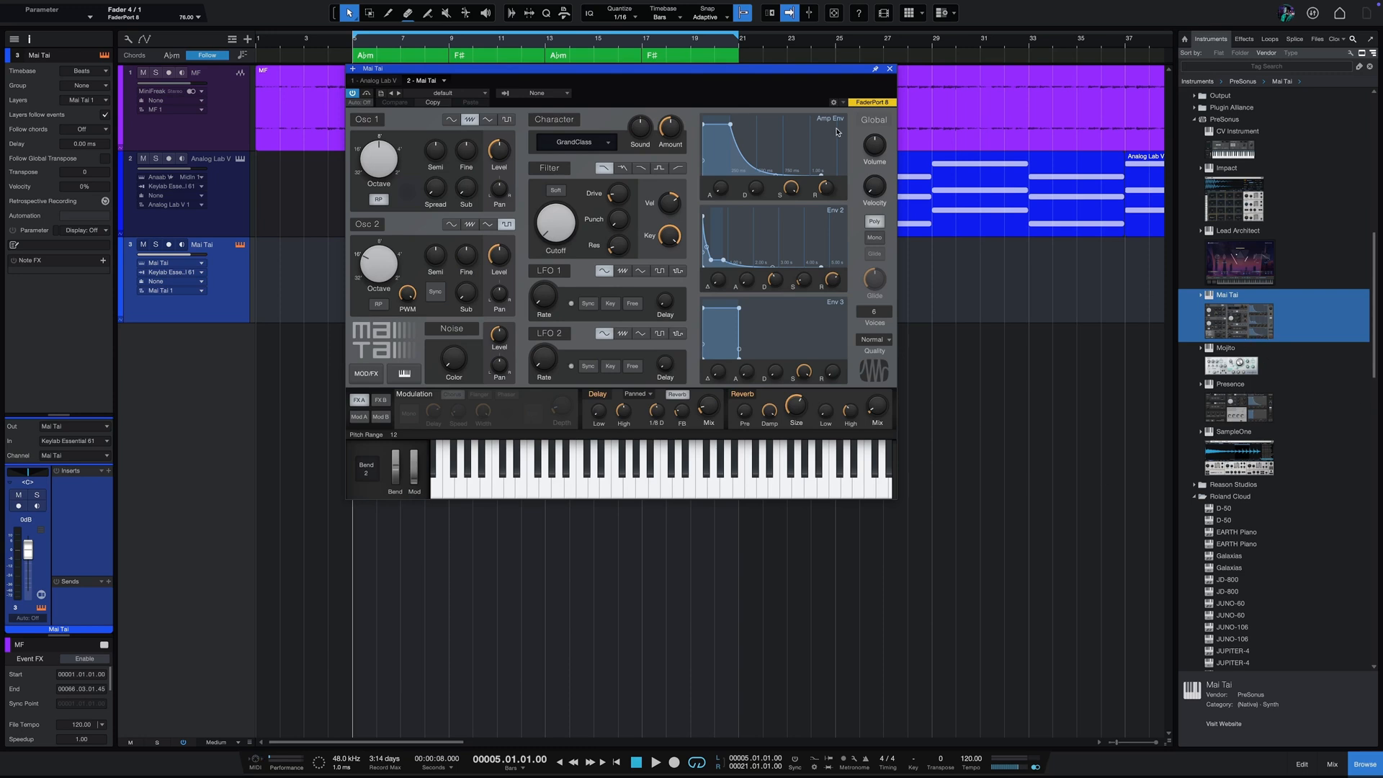
Load the Bass > Generation Bass preset on the Mai Tai synth.
{"action": "left_click", "coordinate": [480, 94]}
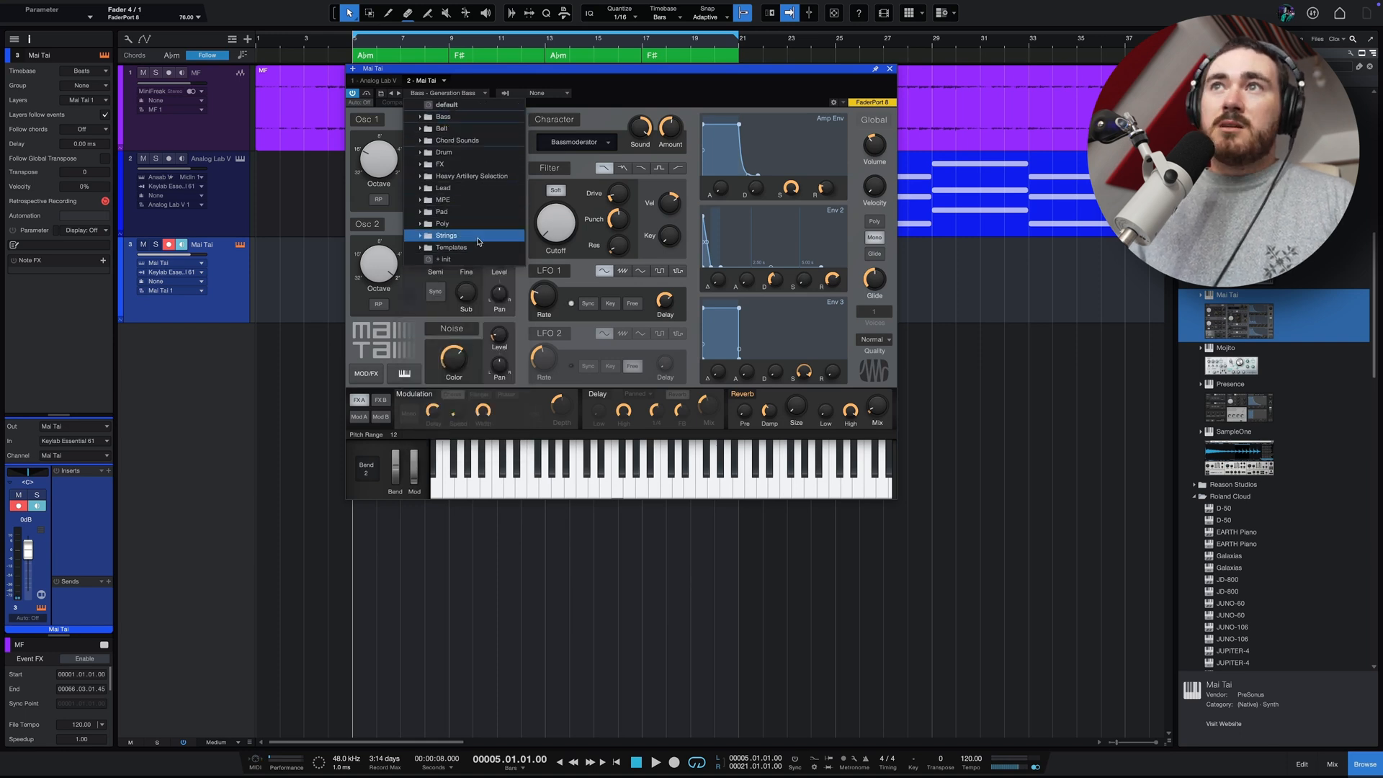
{"action": "left_click", "coordinate": [444, 115]}
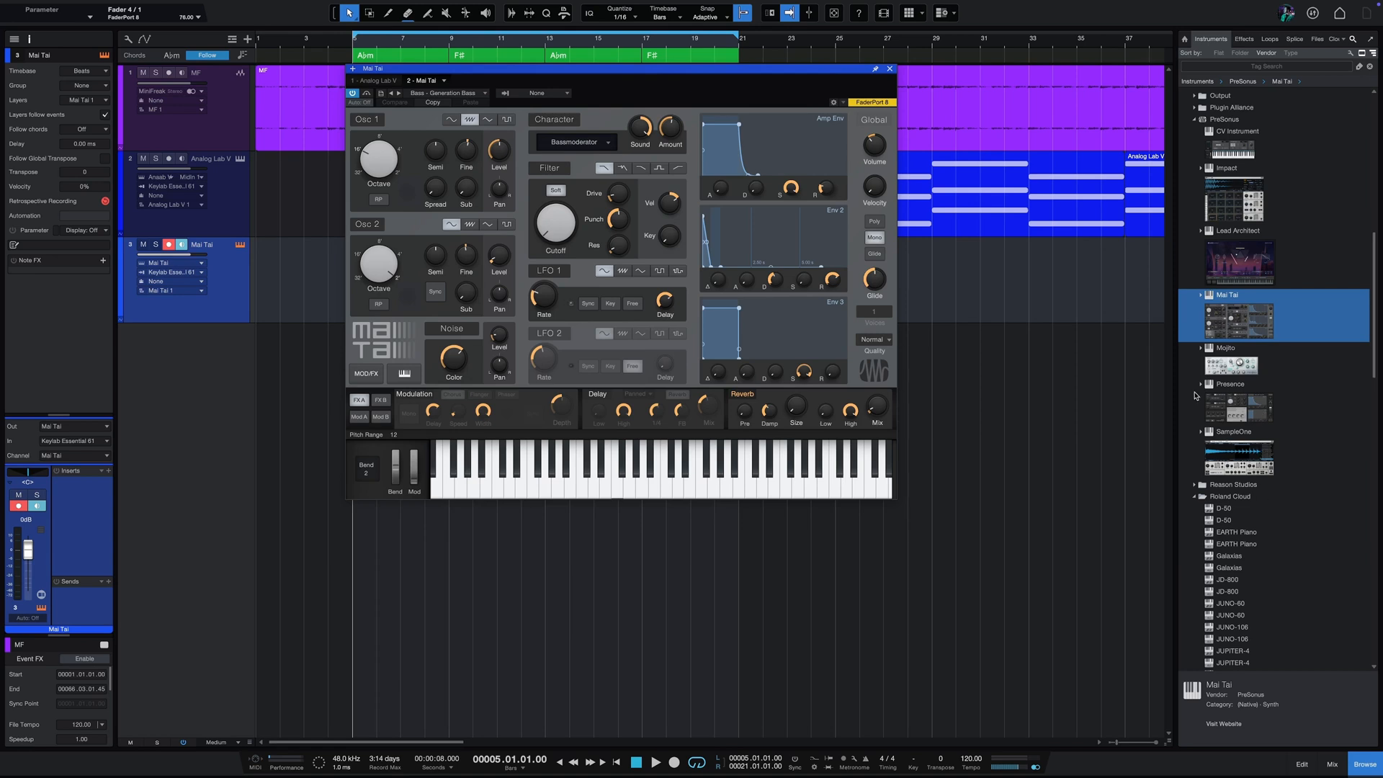
Replace Mai Tai with Presence and load its Bass > Upright Bass > Upright Bass Full preset.
{"action": "left_click", "coordinate": [1230, 383]}
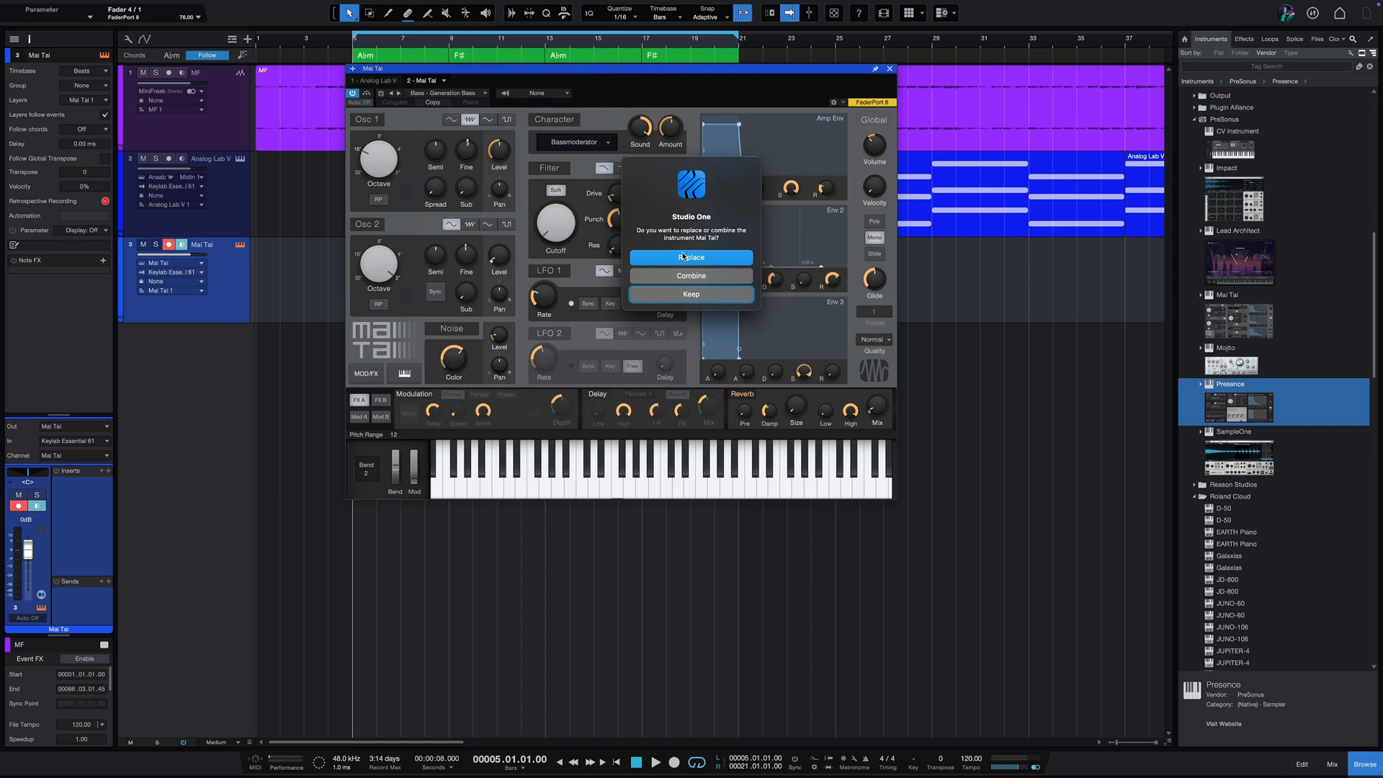
{"action": "left_click", "coordinate": [691, 257]}
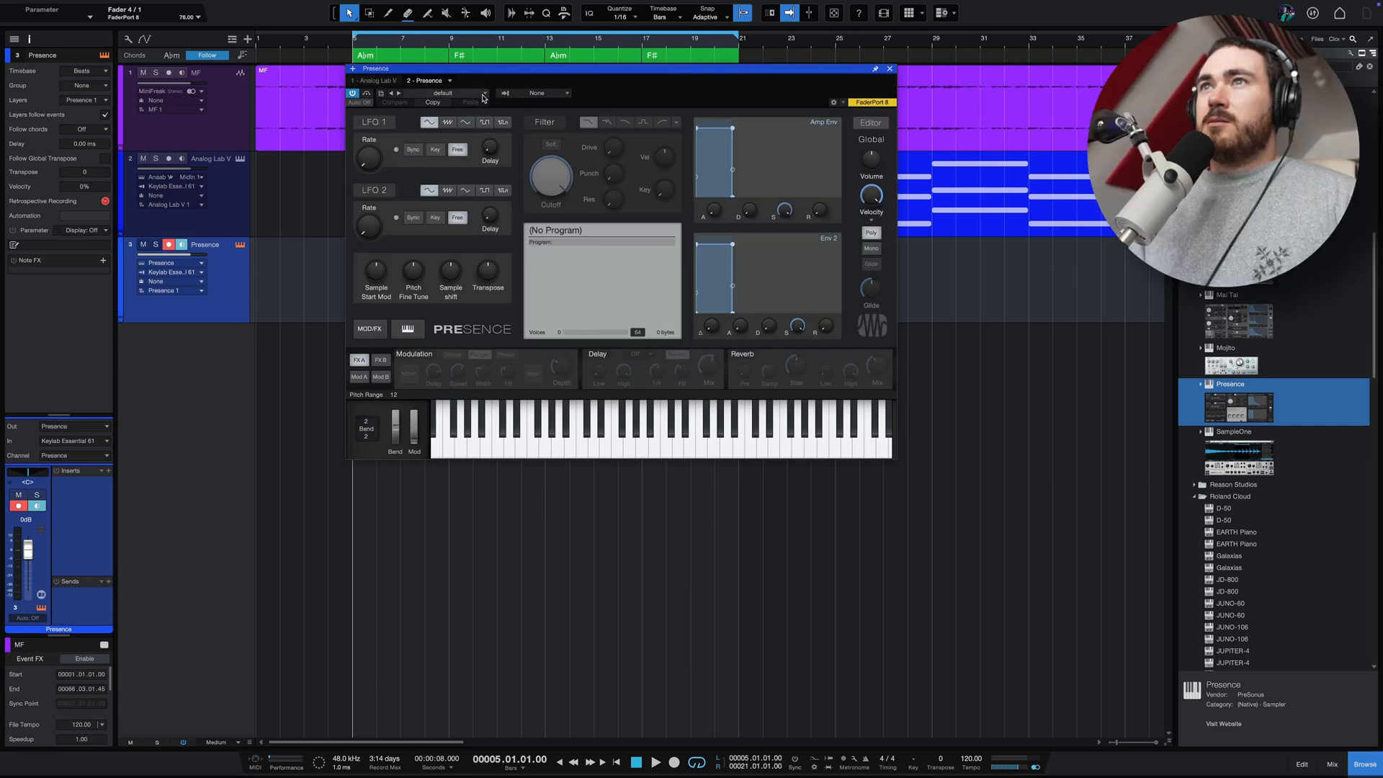
{"action": "left_click", "coordinate": [479, 92]}
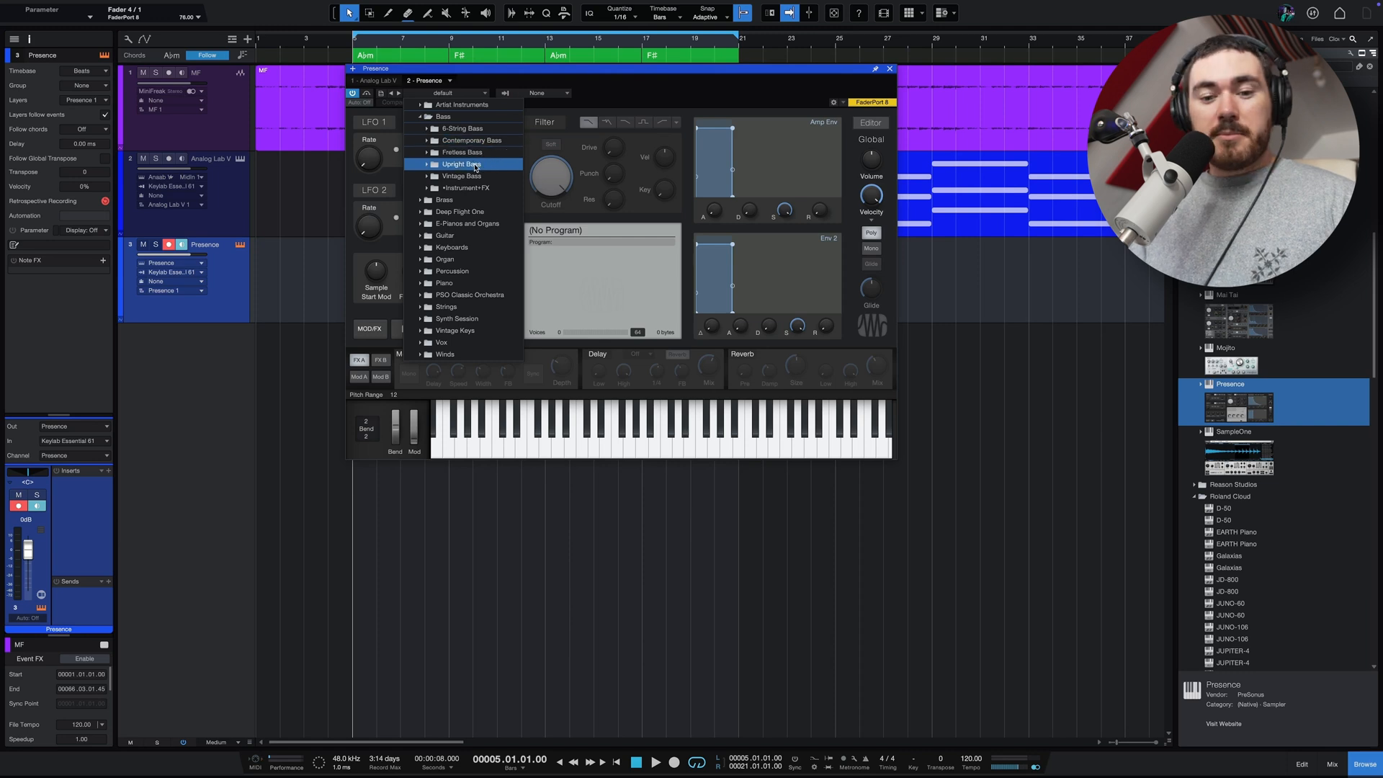
{"action": "left_click", "coordinate": [453, 163]}
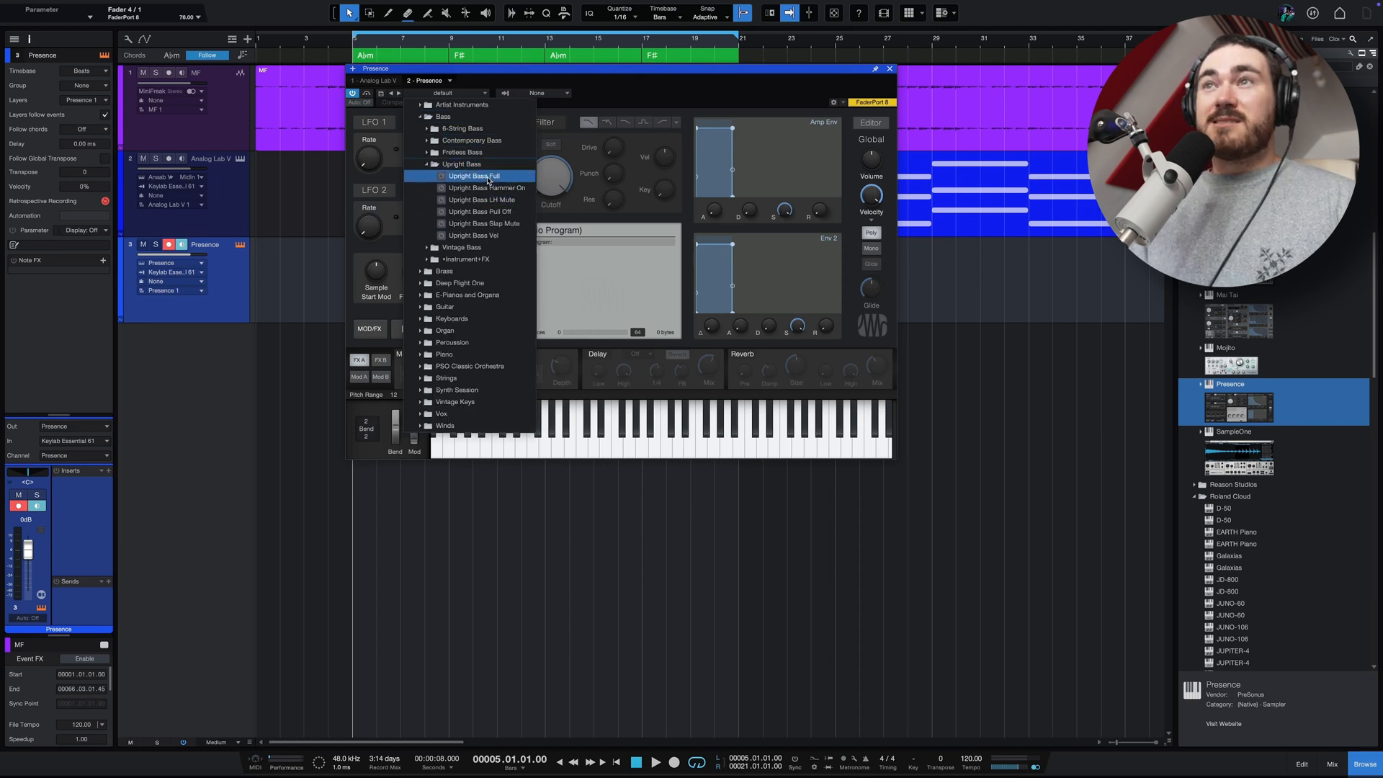
{"action": "left_click", "coordinate": [474, 175]}
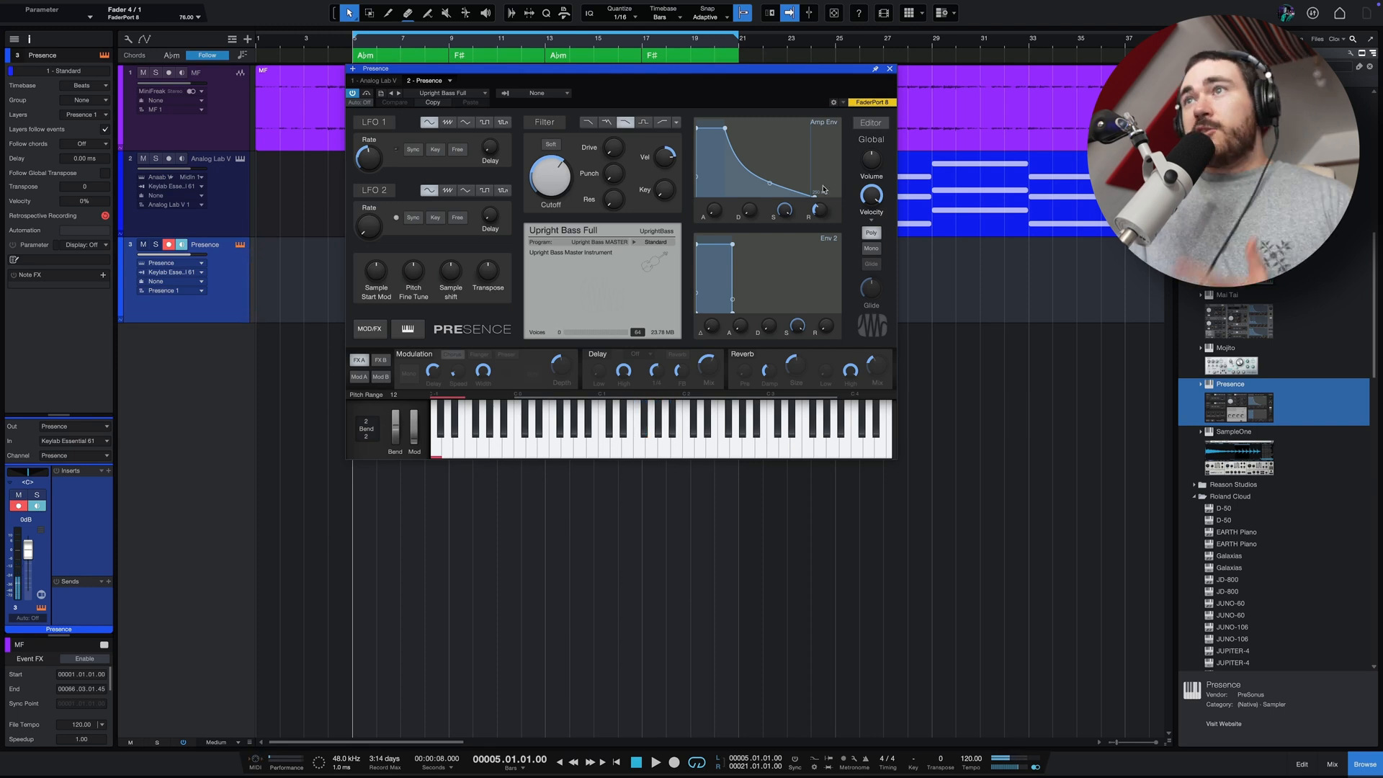
Drop Mojito onto the track as a candidate replacement for Presence.
{"action": "left_click", "coordinate": [888, 68]}
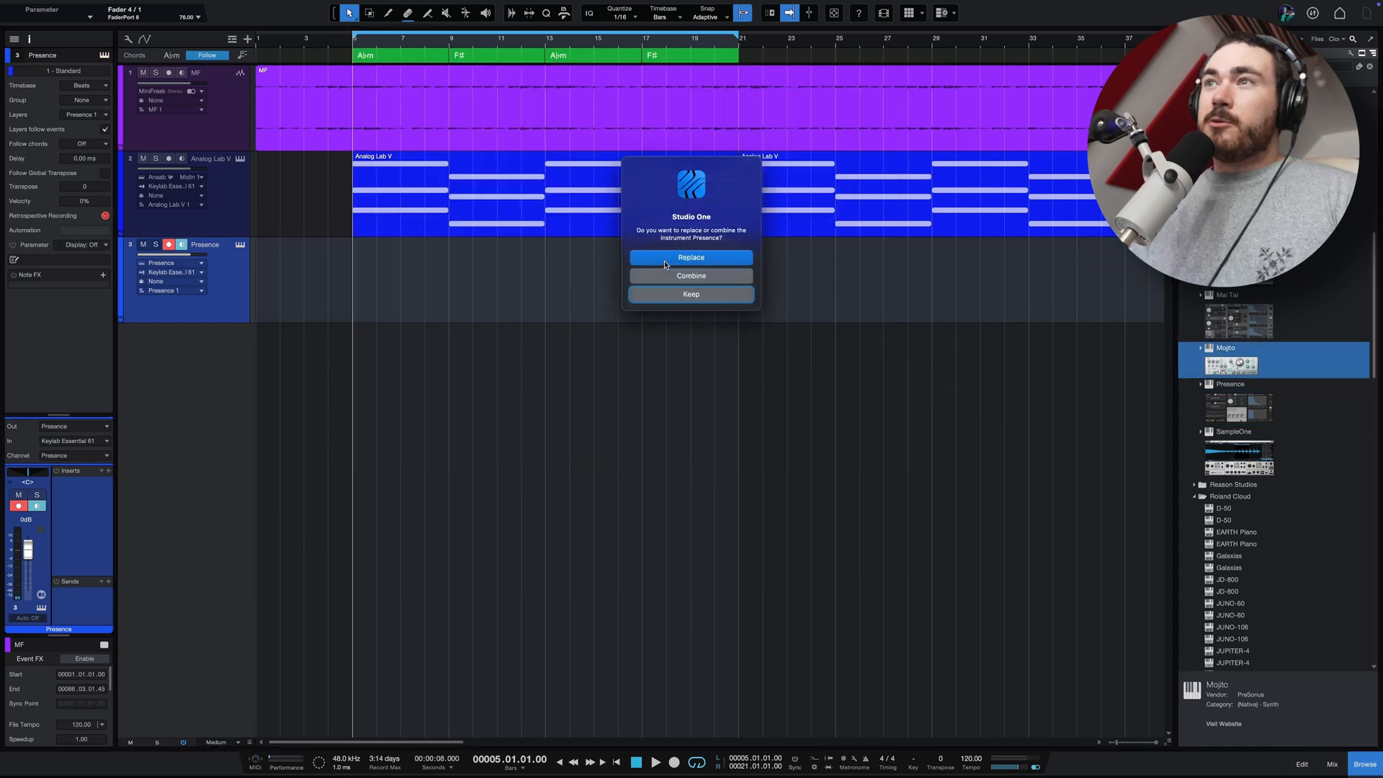
Confirm Replace so Mojito takes over from Presence on the bass track.
{"action": "left_click", "coordinate": [692, 256]}
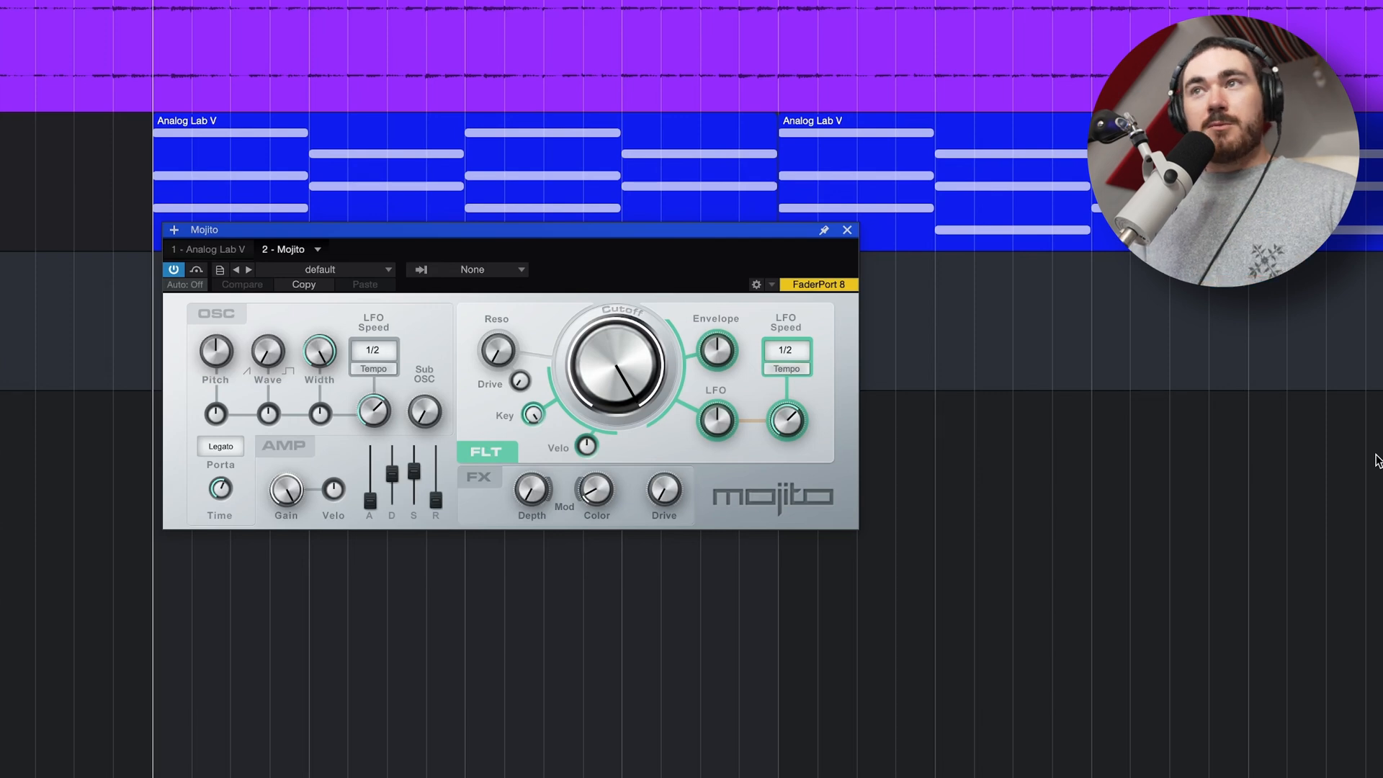
{"action": "mouse_move", "coordinate": [1057, 576]}
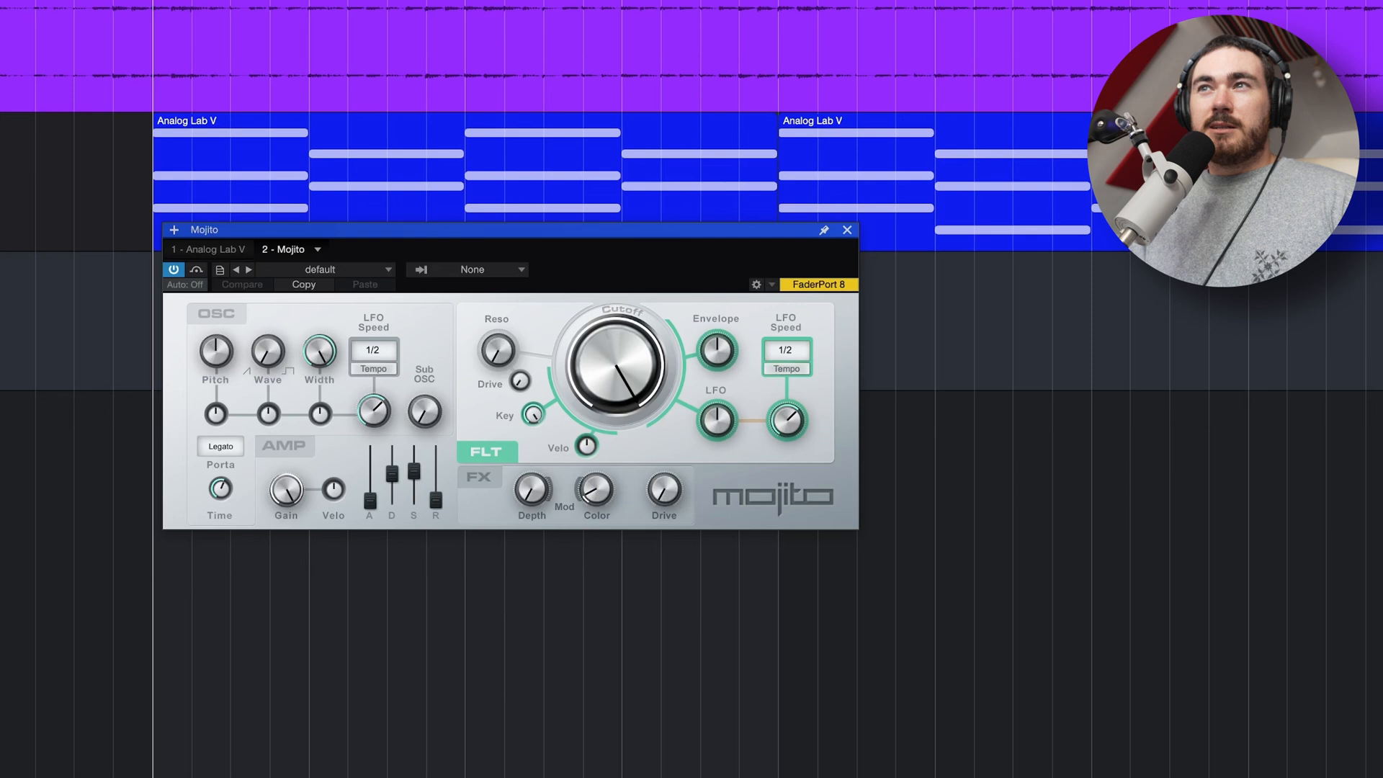
{"action": "mouse_move", "coordinate": [663, 390]}
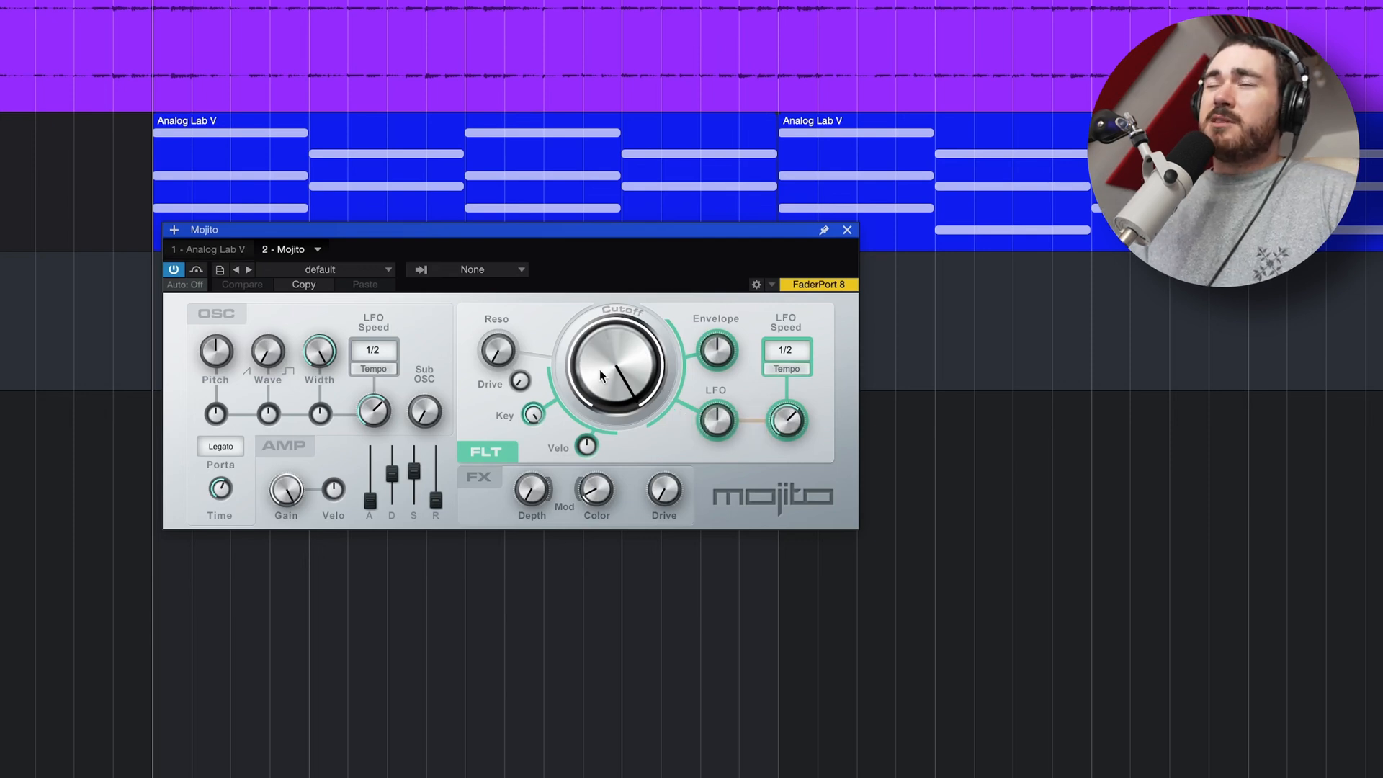
{"action": "left_click_drag", "start_coordinate": [622, 362], "coordinate": [599, 398]}
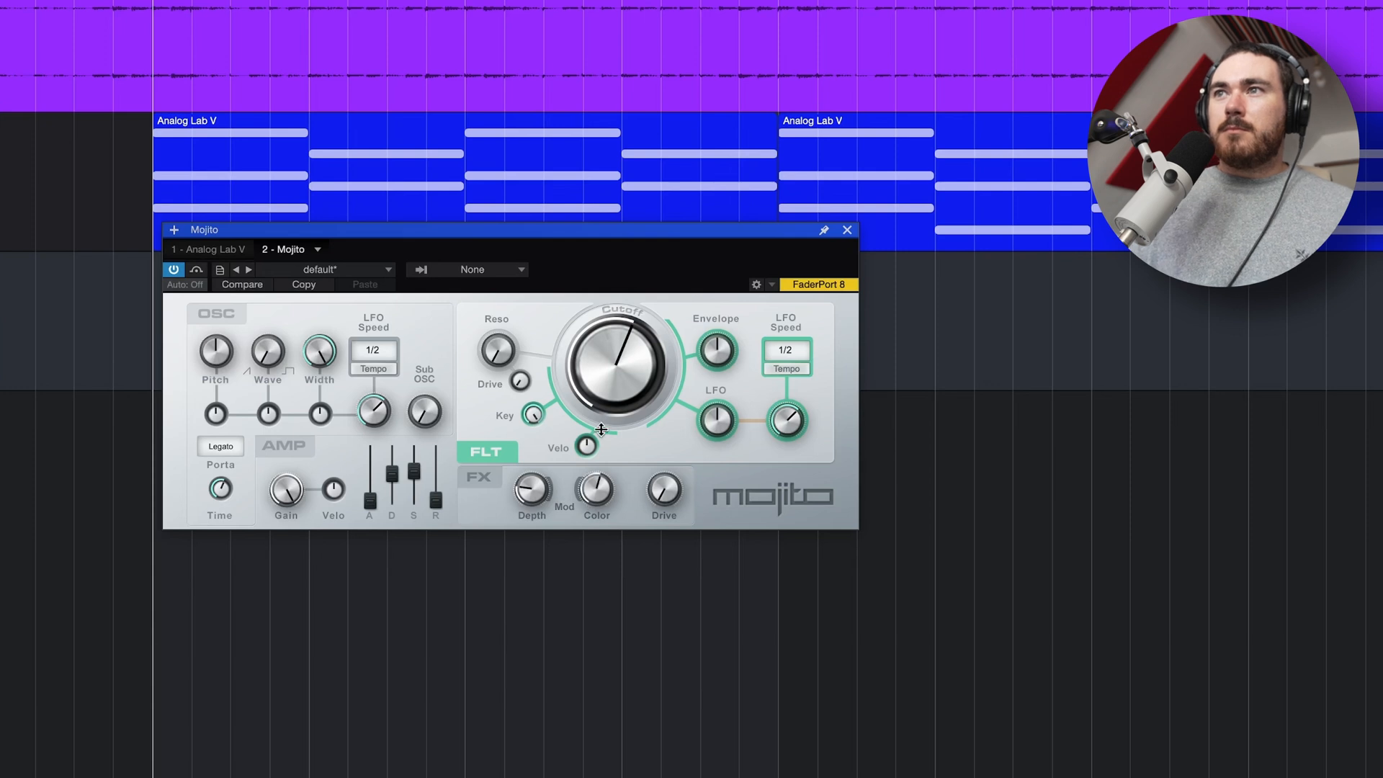
{"action": "mouse_move", "coordinate": [593, 490]}
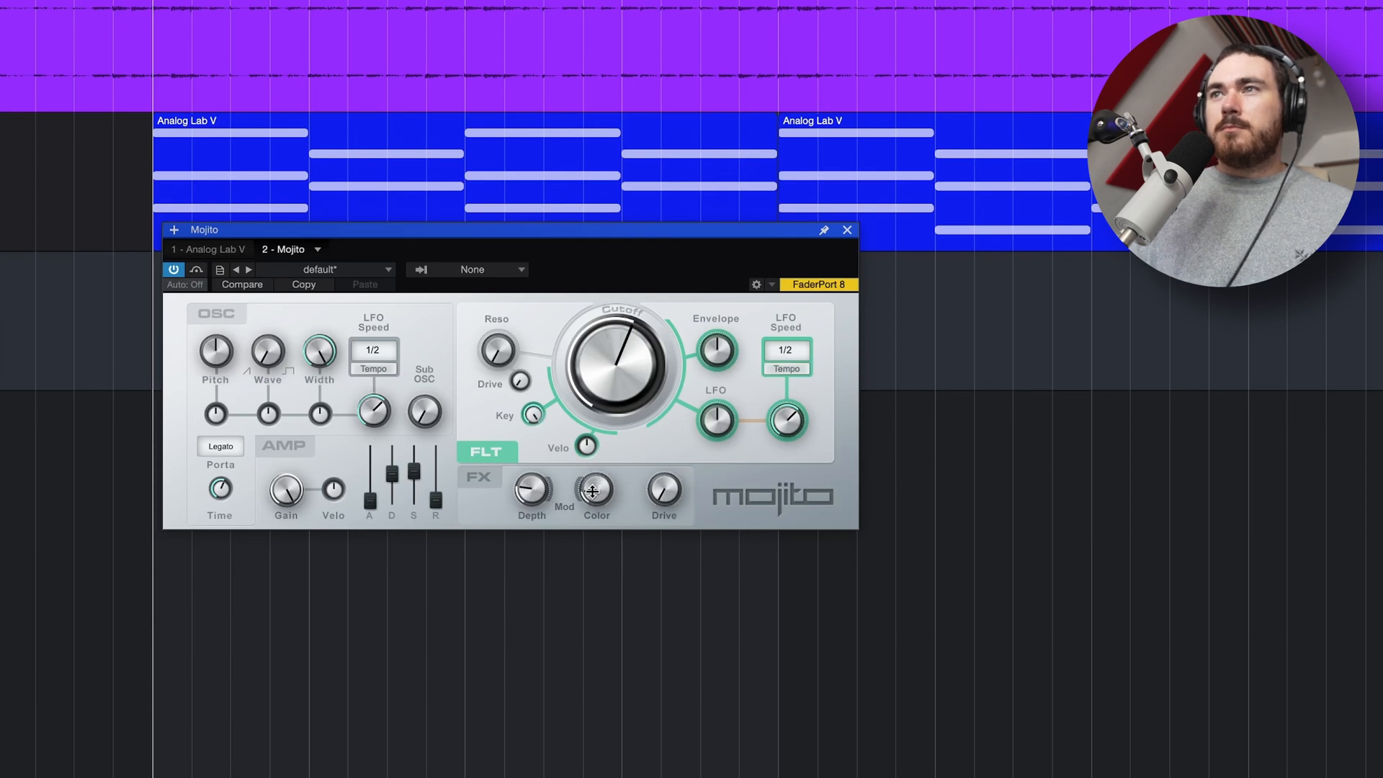
{"action": "mouse_move", "coordinate": [663, 489]}
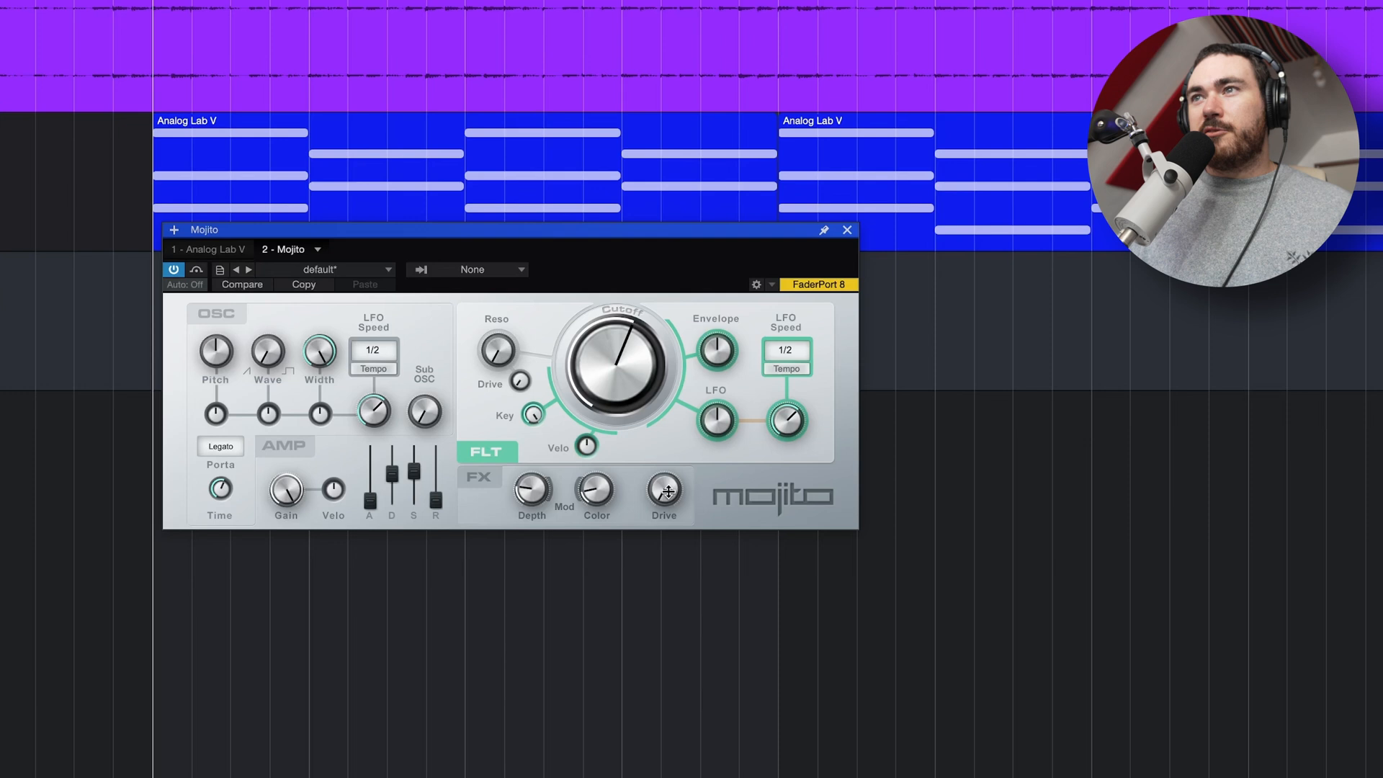
{"action": "mouse_move", "coordinate": [667, 377]}
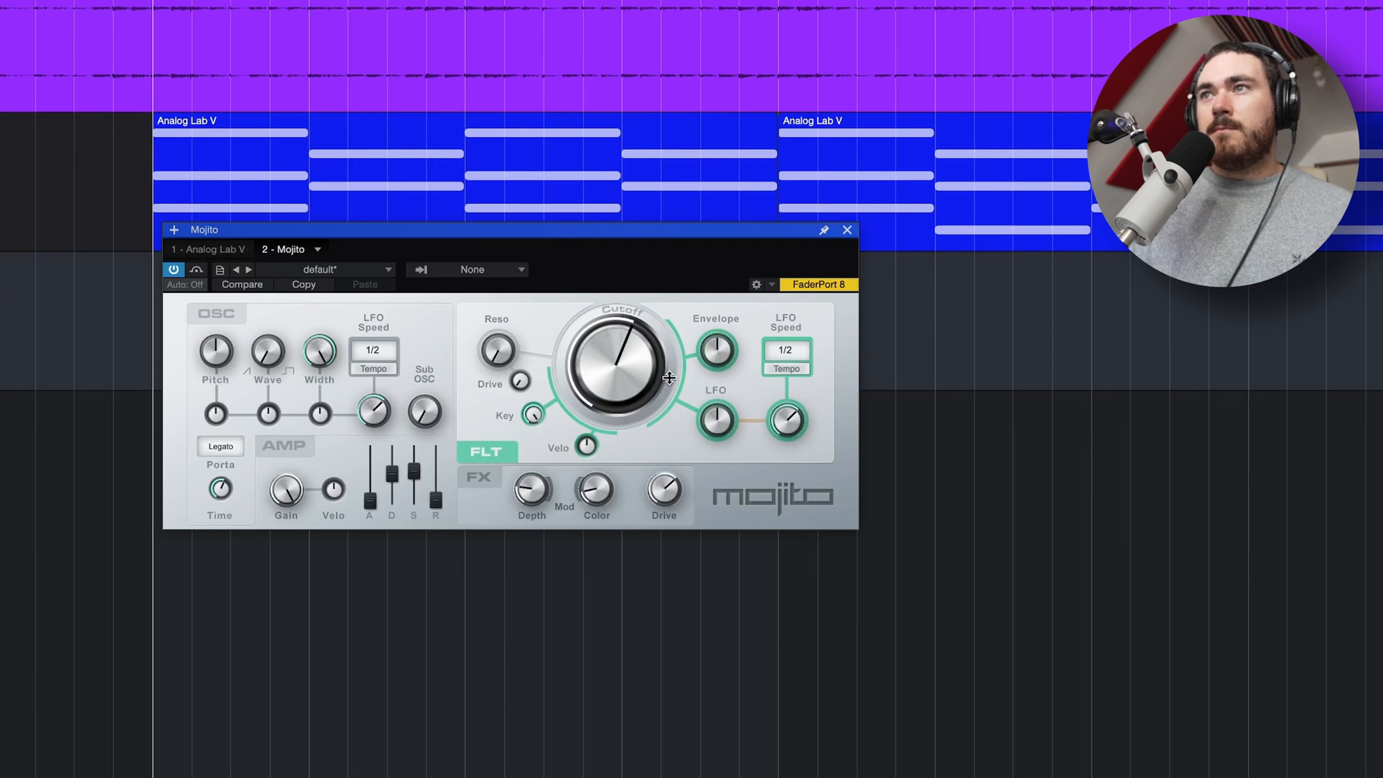
{"action": "mouse_move", "coordinate": [671, 415]}
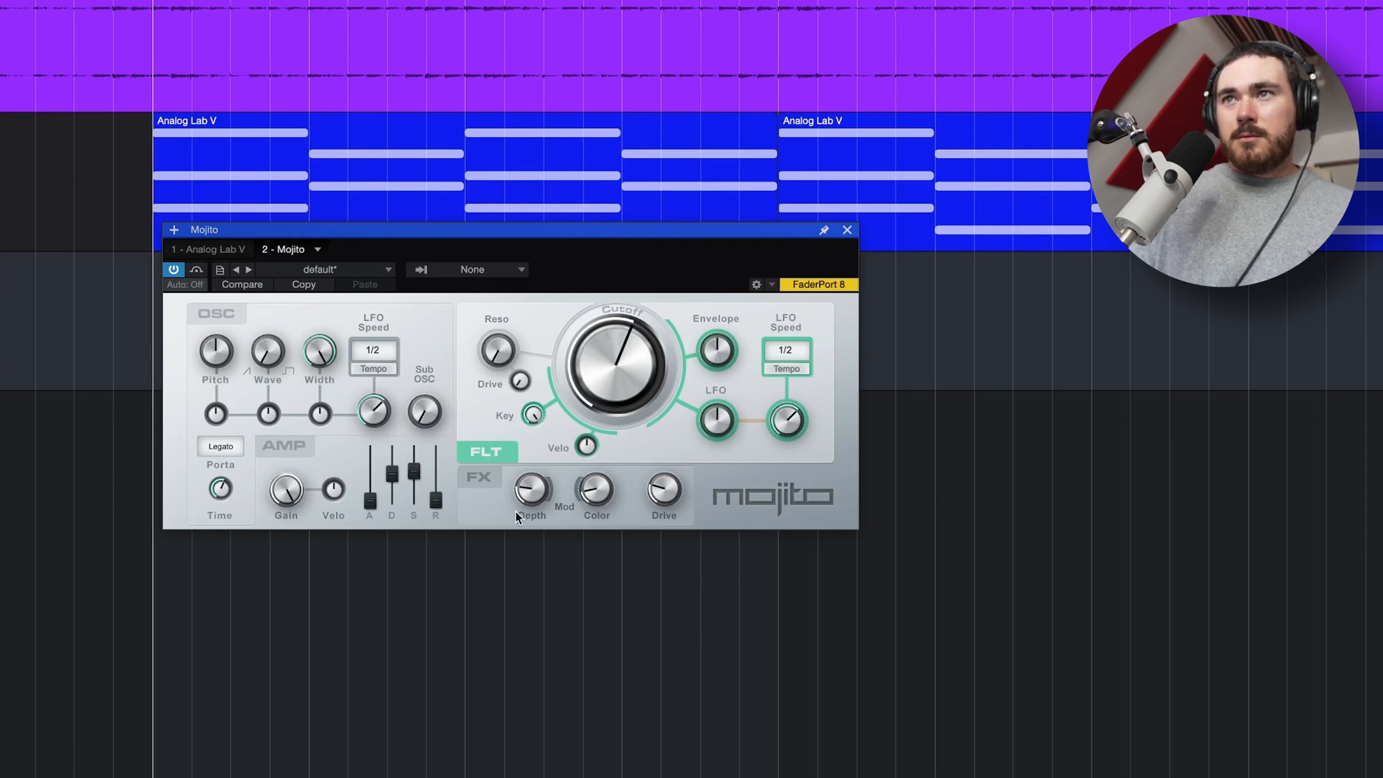
{"action": "mouse_move", "coordinate": [223, 493]}
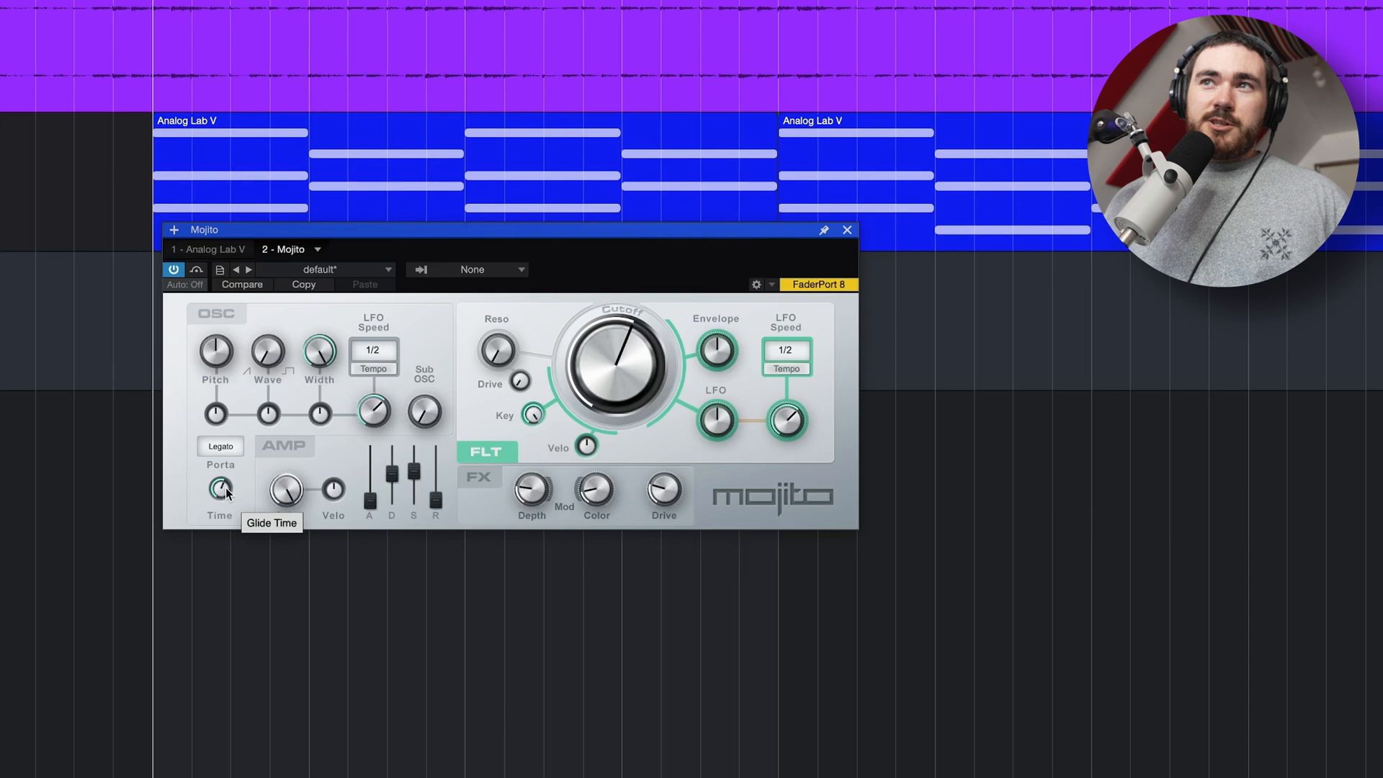
{"action": "mouse_move", "coordinate": [227, 376]}
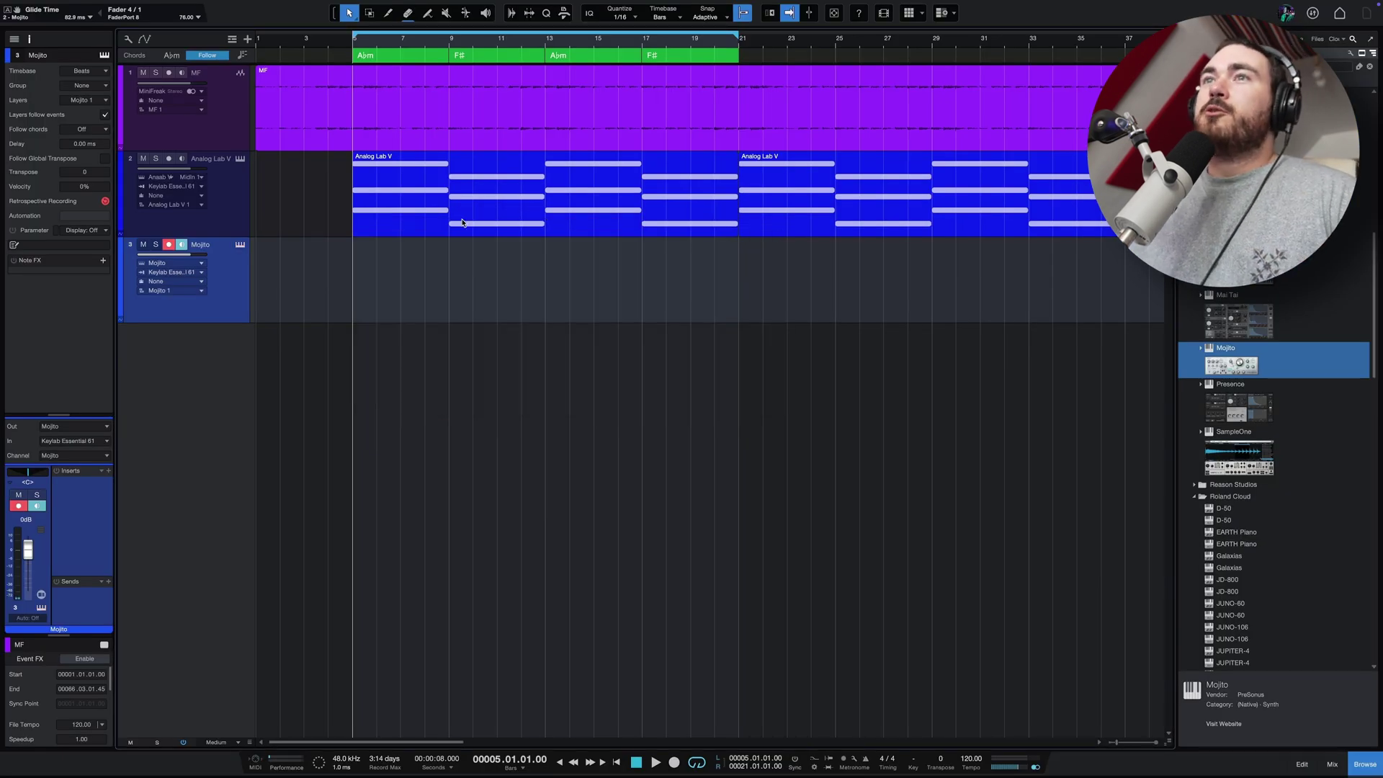
Copy the chord part to the Mojito track and reduce it to G#1 and F#1 root notes.
{"action": "left_click", "coordinate": [466, 199]}
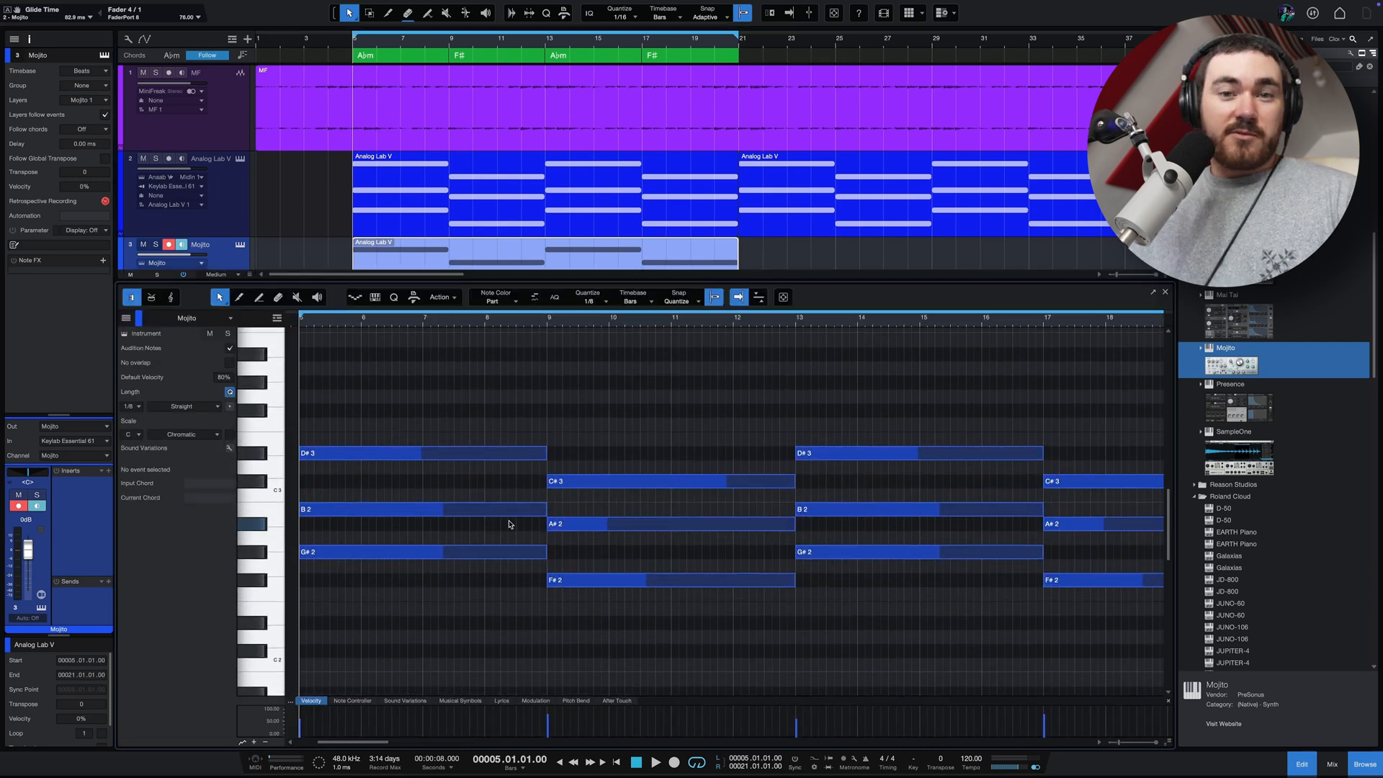
{"action": "left_click", "coordinate": [297, 296]}
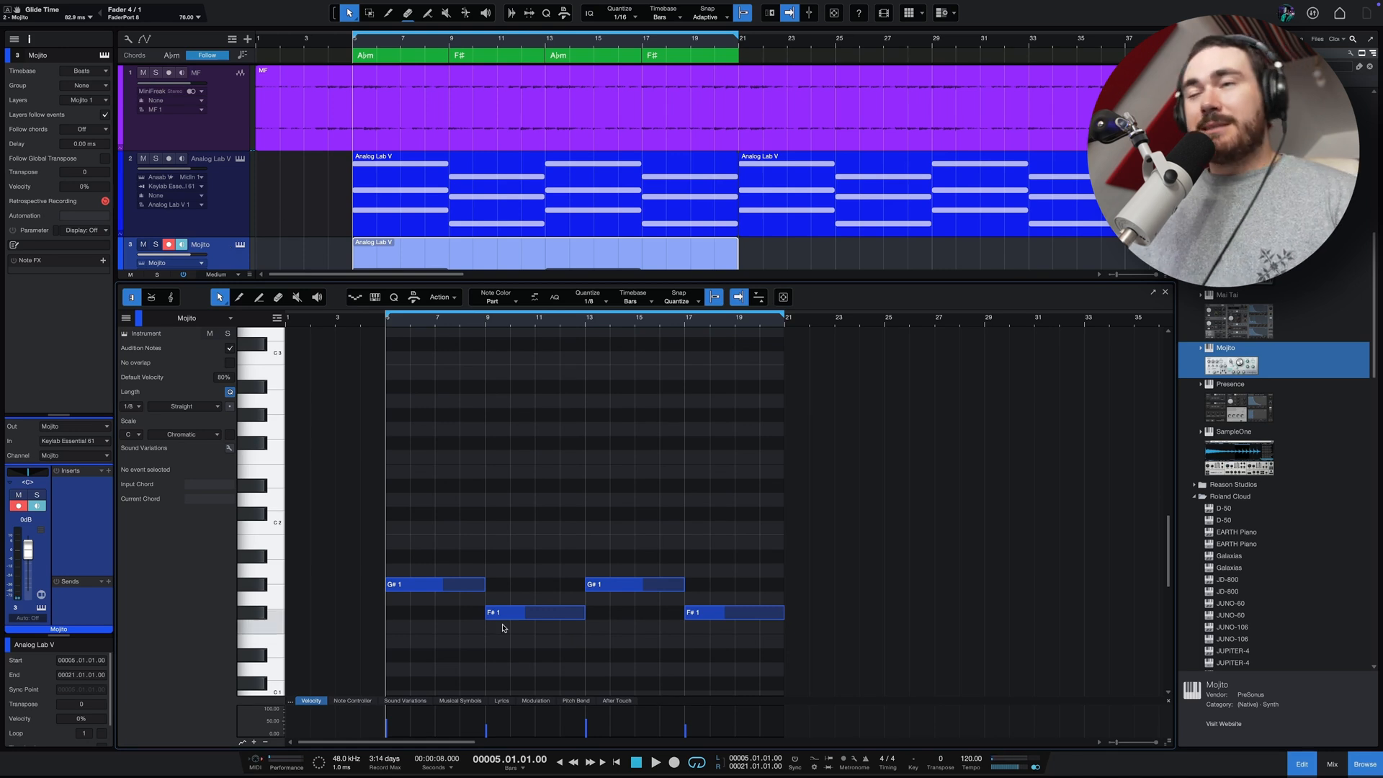
{"action": "mouse_move", "coordinate": [516, 624]}
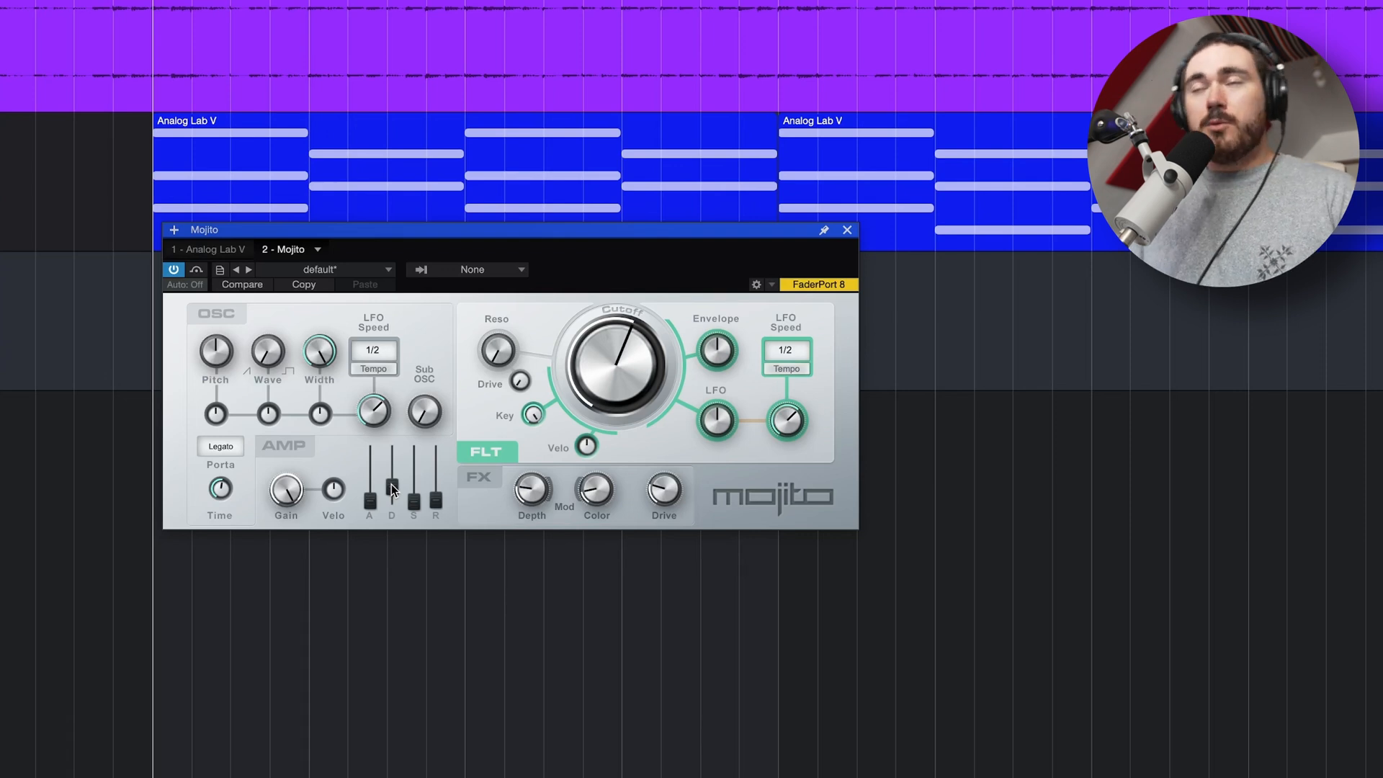
Insert an empty Mojito instrument part from the chord track via the Analog Lab V part's menu.
{"action": "left_click", "coordinate": [847, 229]}
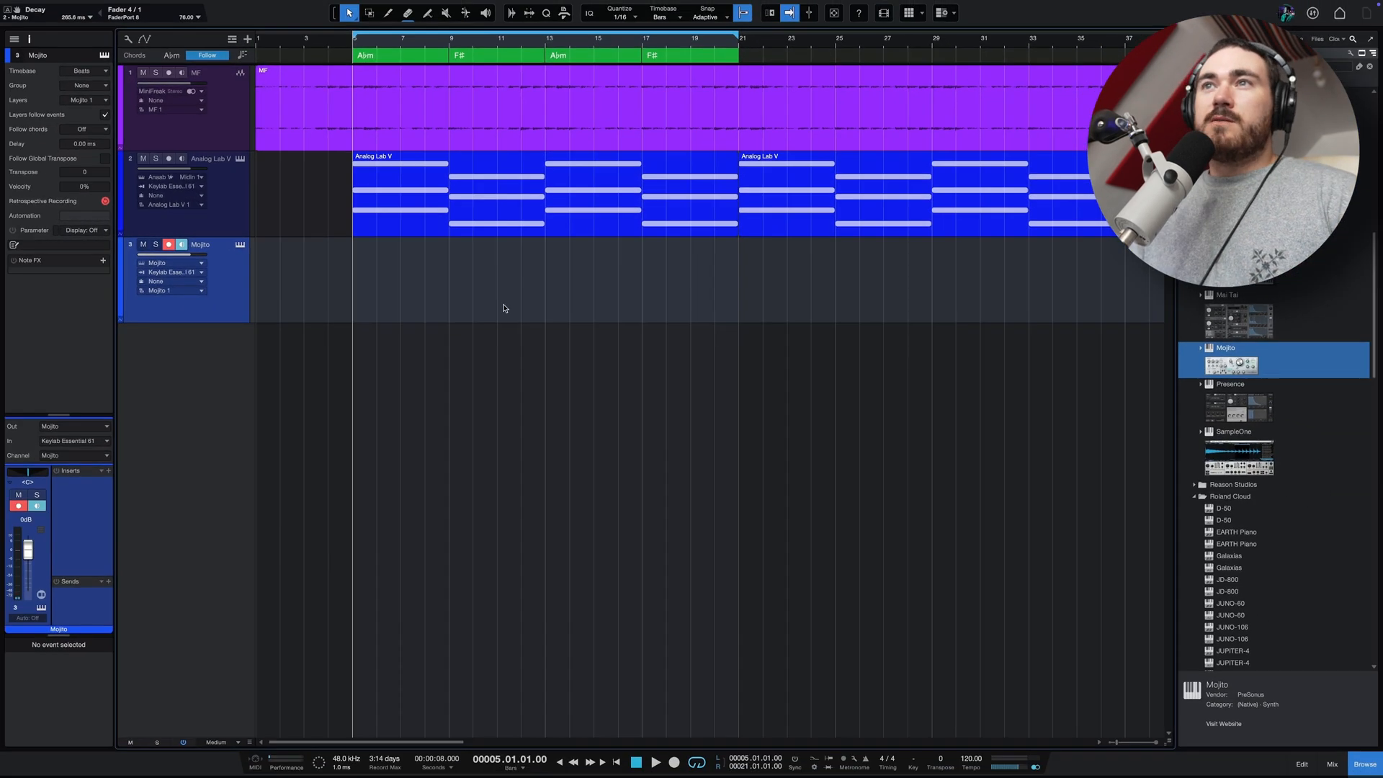
{"action": "mouse_move", "coordinate": [495, 216]}
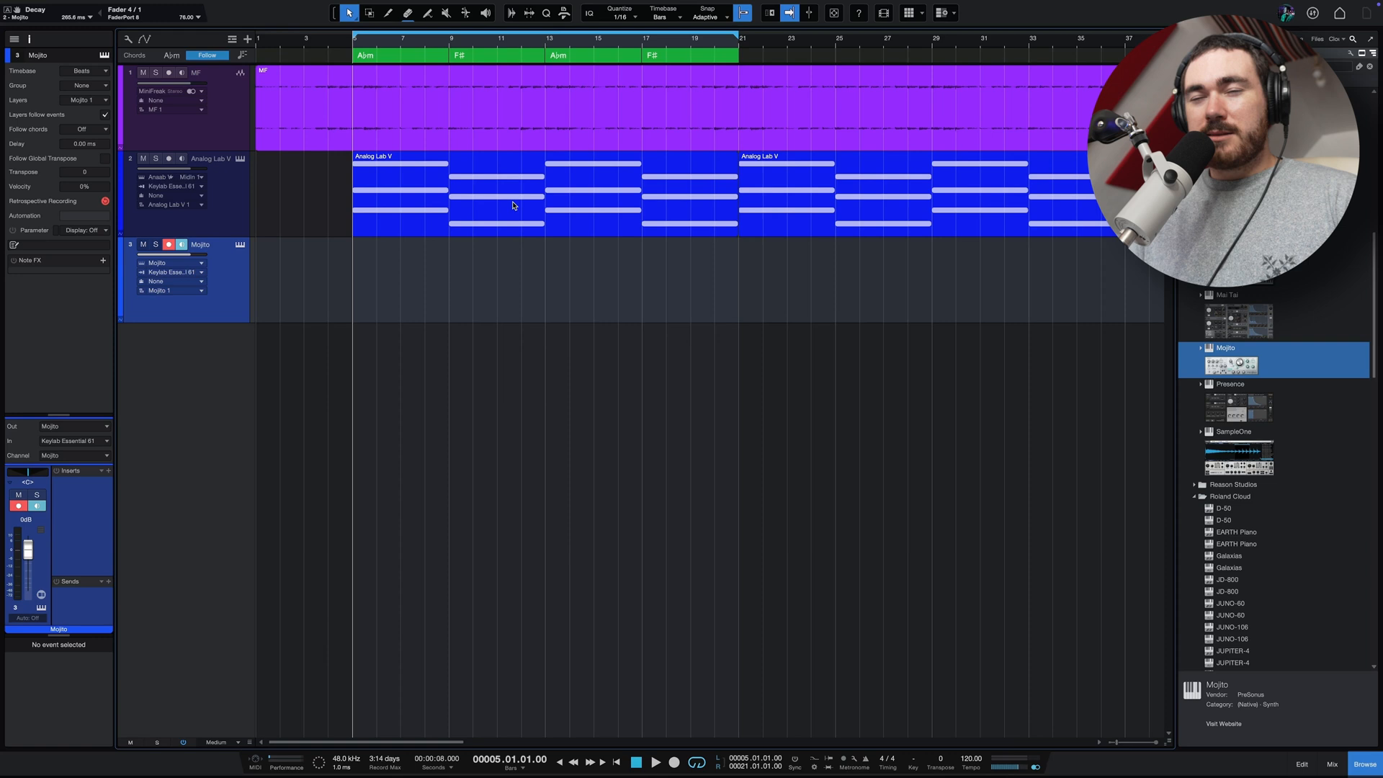
{"action": "left_click", "coordinate": [513, 206]}
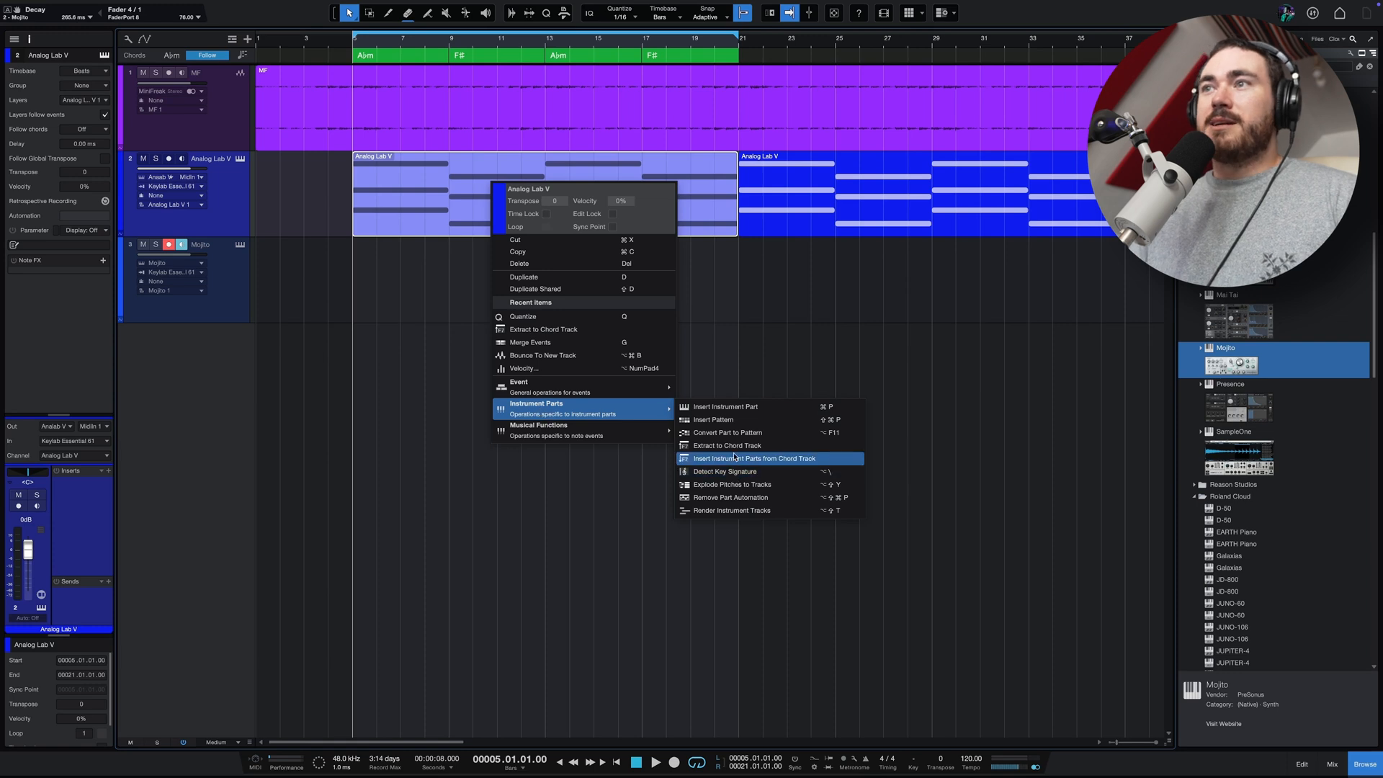
{"action": "left_click", "coordinate": [754, 458]}
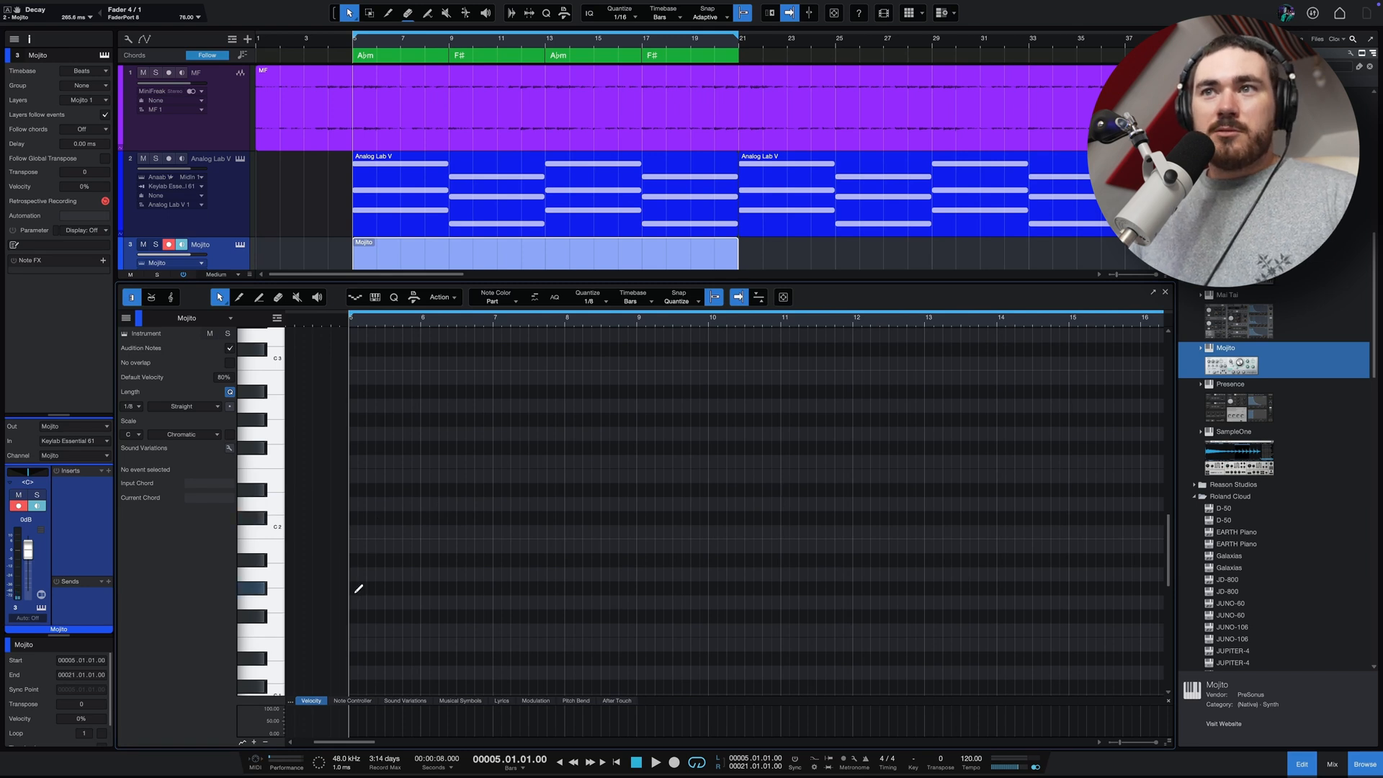
Draw G#1 notes with the Paint tool at the start of the Mojito part.
{"action": "left_click", "coordinate": [389, 588]}
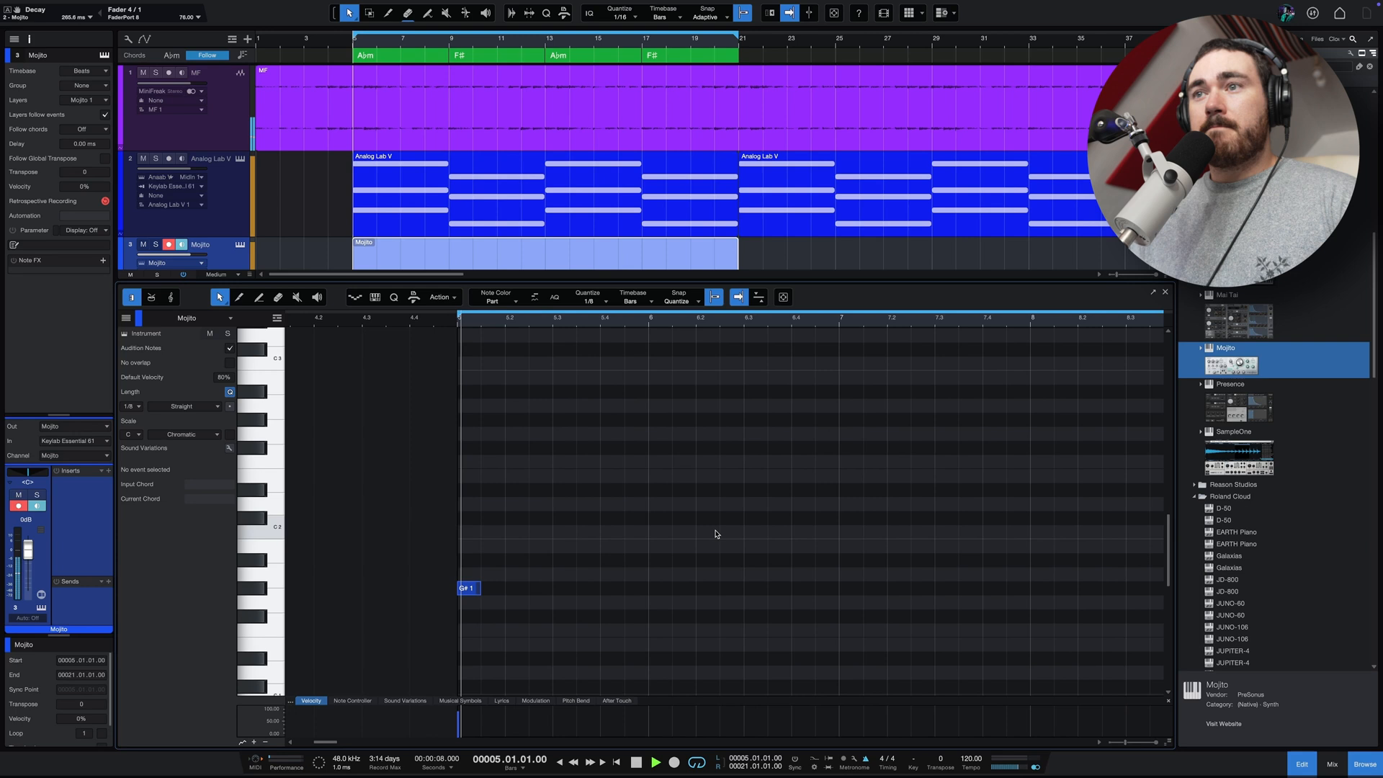
{"action": "left_click", "coordinate": [515, 588]}
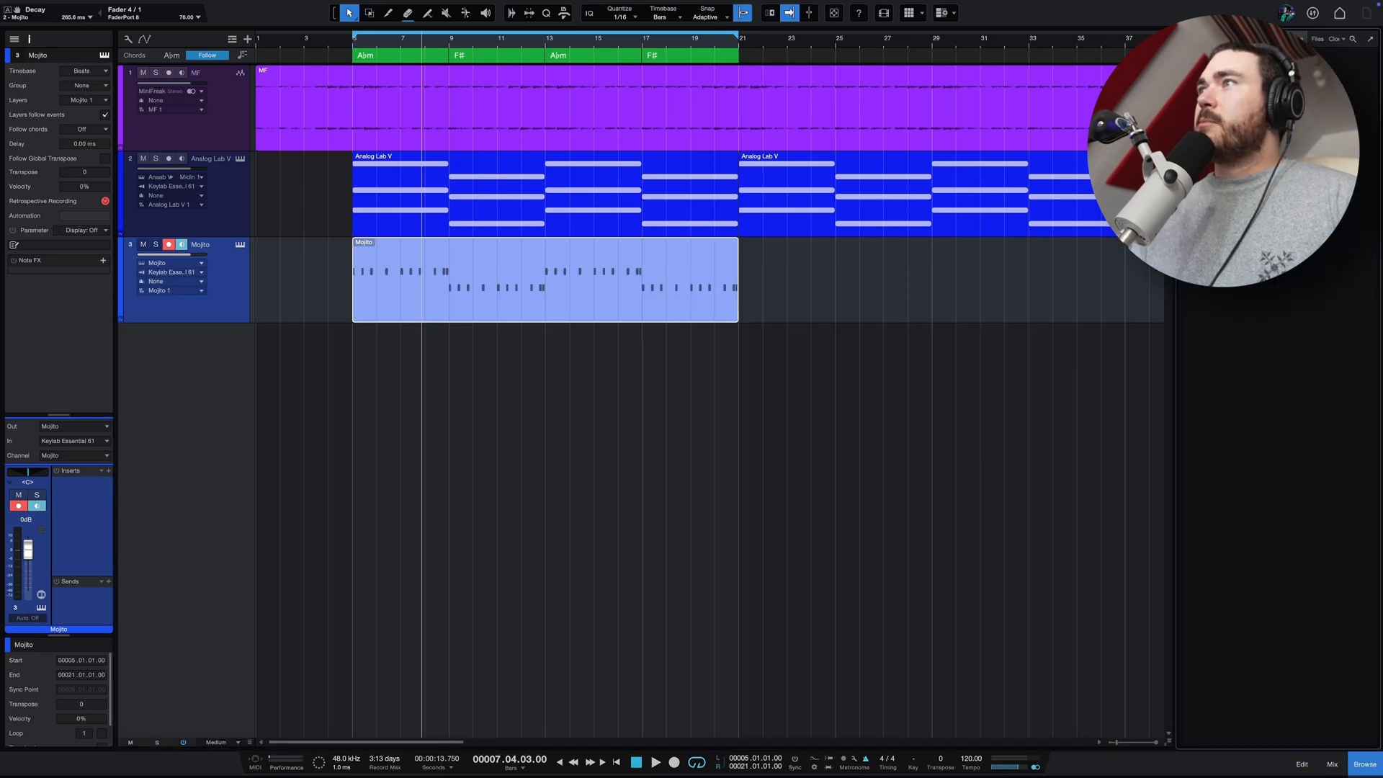
Search the Splice browser for "kick" samples.
{"action": "type", "text": "kick"}
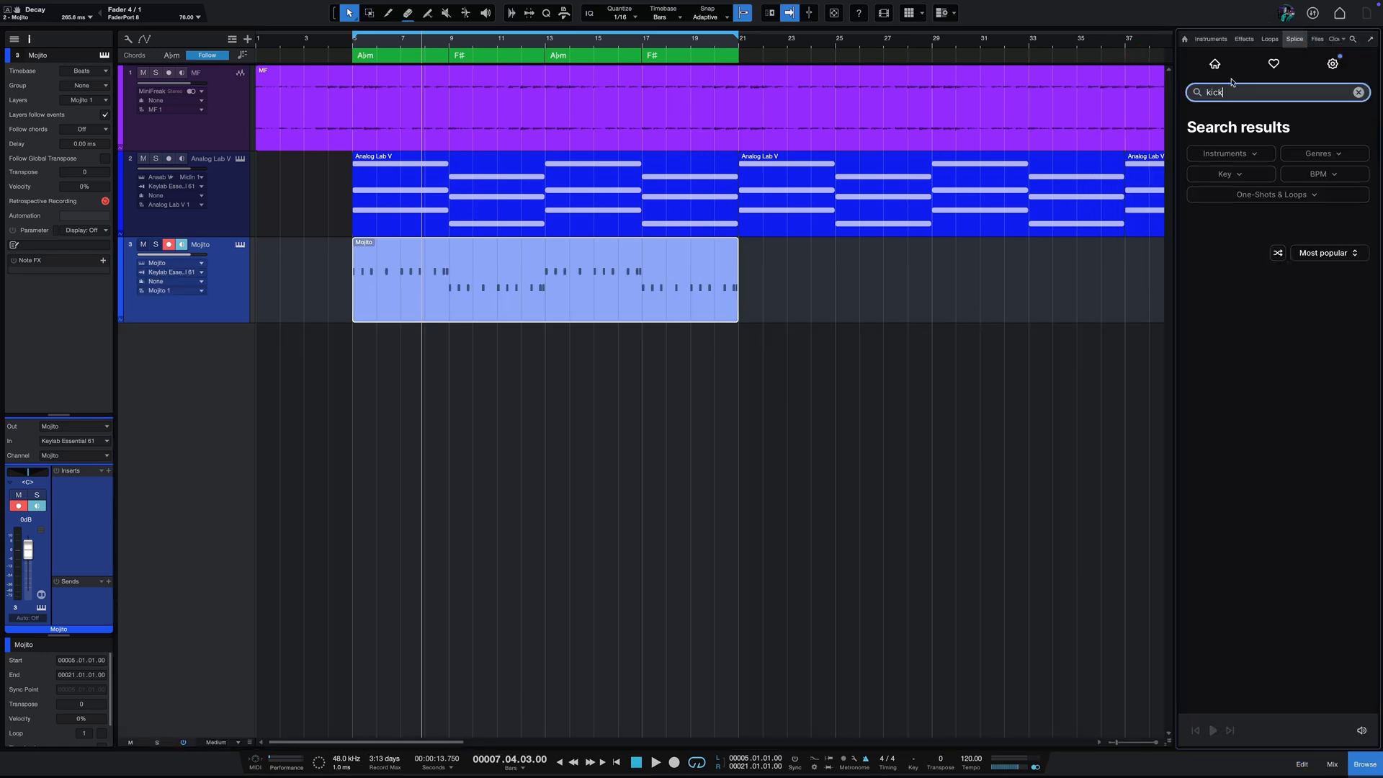
{"action": "key", "text": "Enter"}
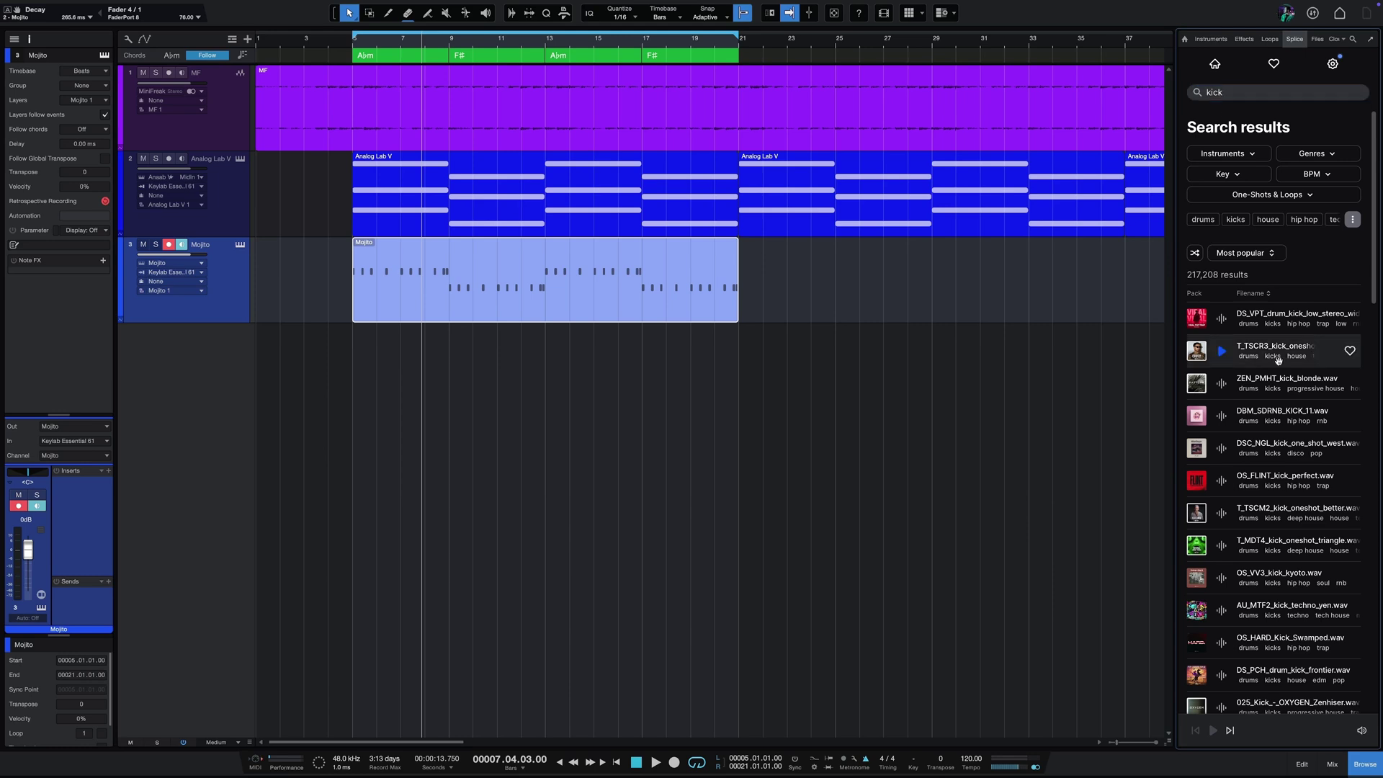